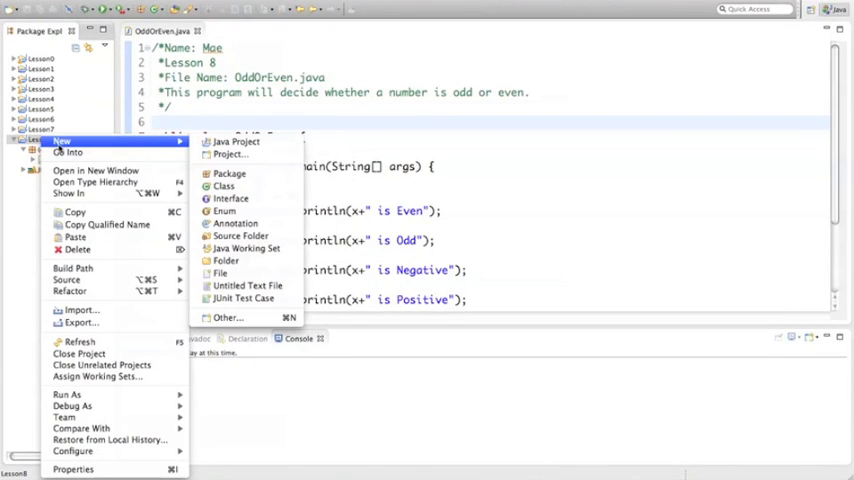
Create a Divisibility class in Lesson8's default package with a main method stub
{"action": "left_click", "coordinate": [223, 186]}
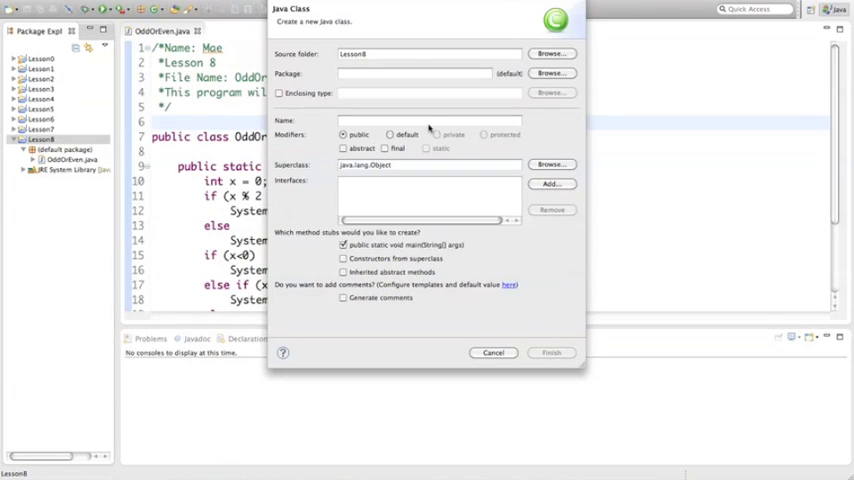
{"action": "left_click", "coordinate": [415, 73]}
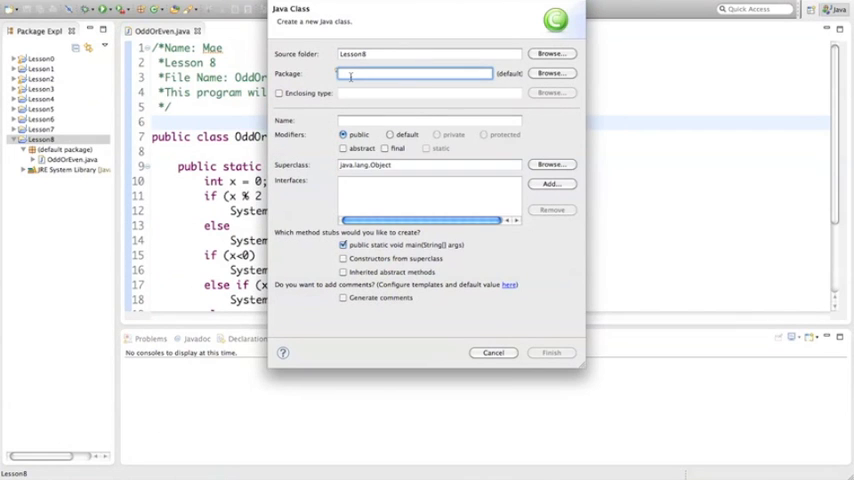
{"action": "type", "text": "O"}
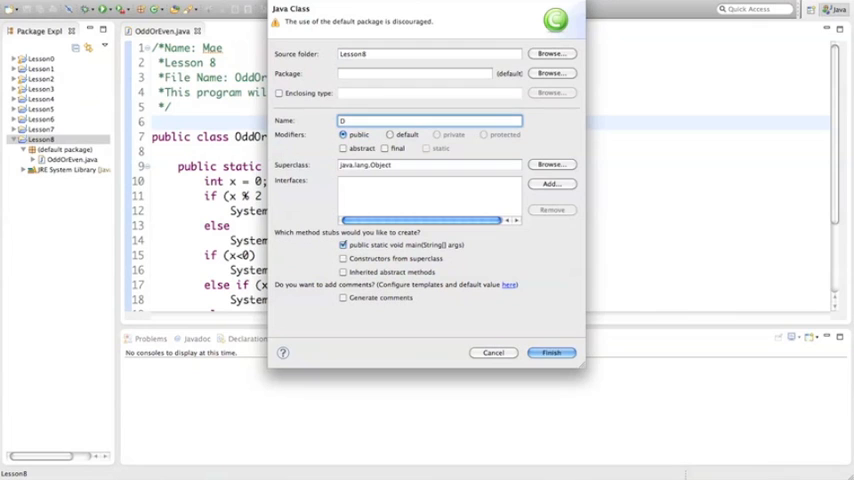
{"action": "type", "text": "Divisibility"}
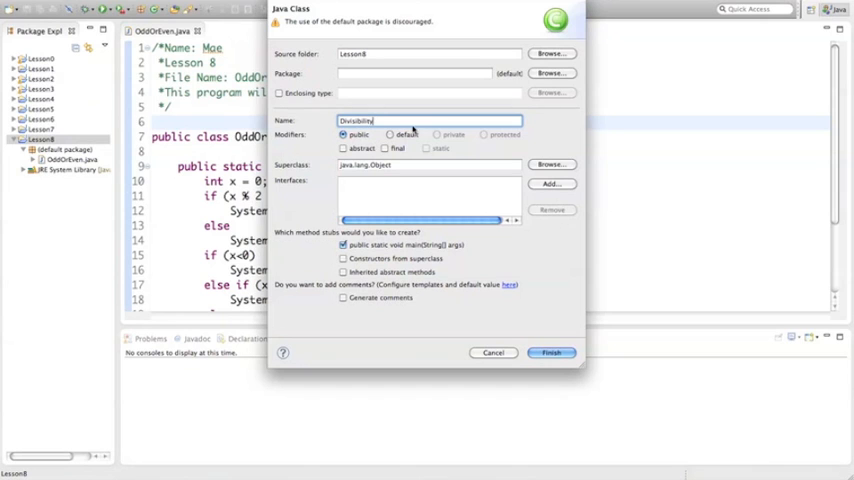
{"action": "left_click", "coordinate": [551, 352]}
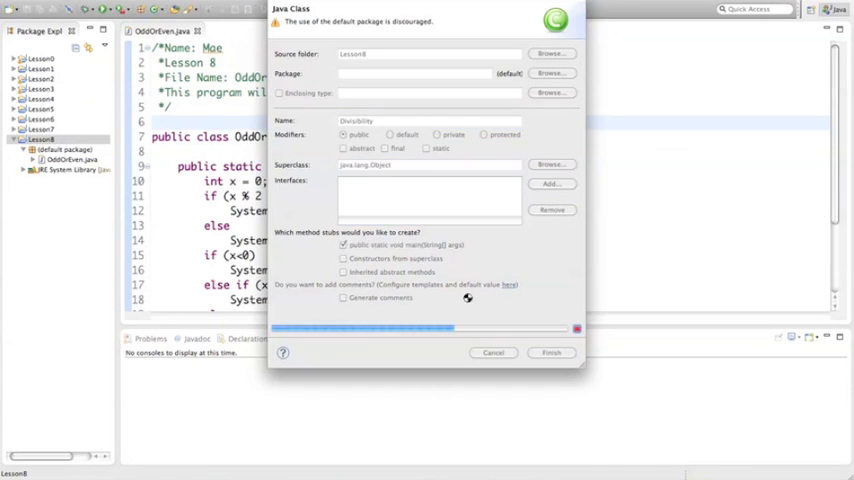
Add a header comment about displaying a number's factors and import java.util.Scanner
{"action": "left_click", "coordinate": [551, 352]}
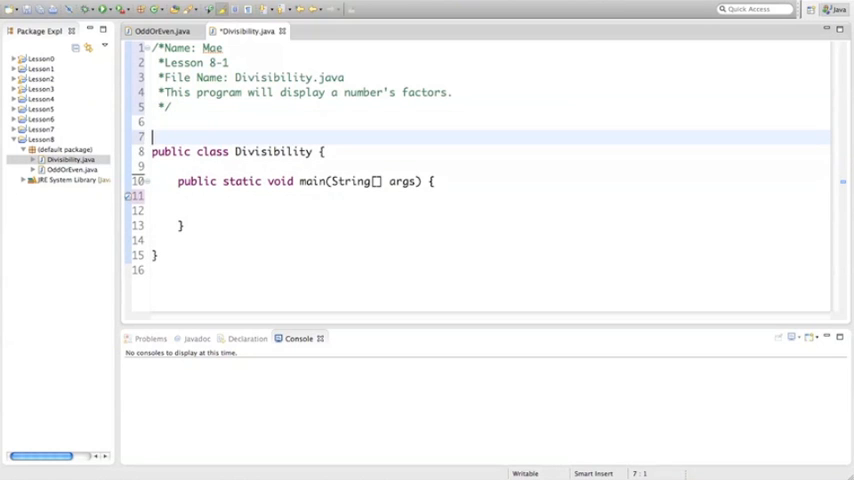
{"action": "type", "text": "import."}
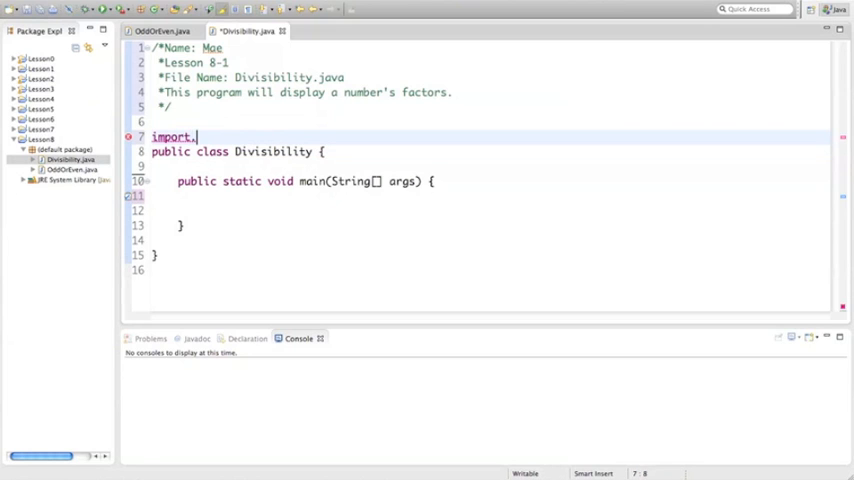
{"action": "type", "text": "java"}
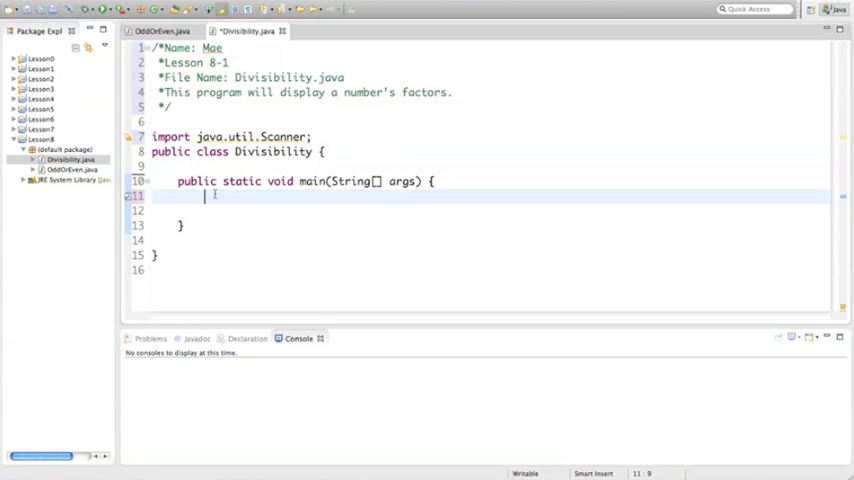
Print "Please type a positive number and then press enter or return:" at the start of main
{"action": "type", "text": "System.o"}
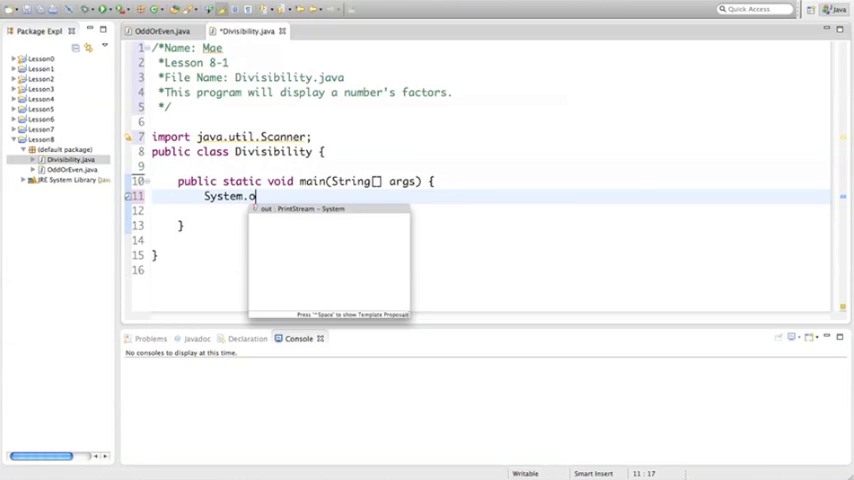
{"action": "type", "text": "ut.printl"}
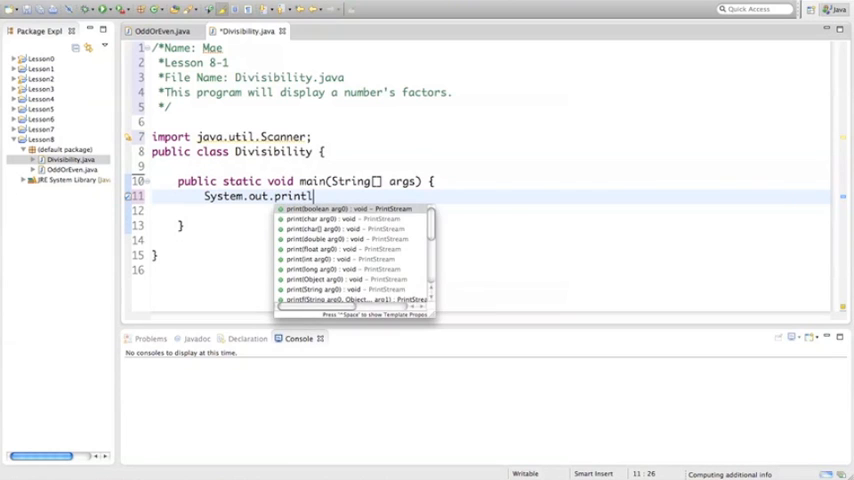
{"action": "type", "text": "n(\""}
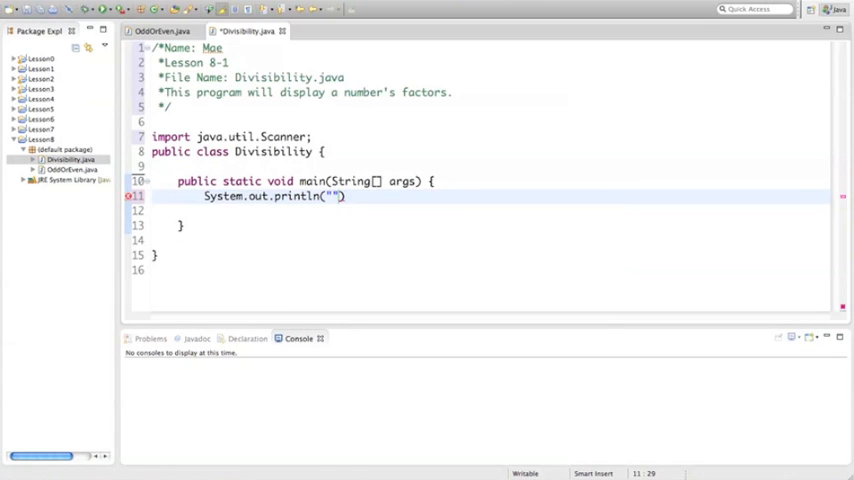
{"action": "type", "text": "Please type a p"}
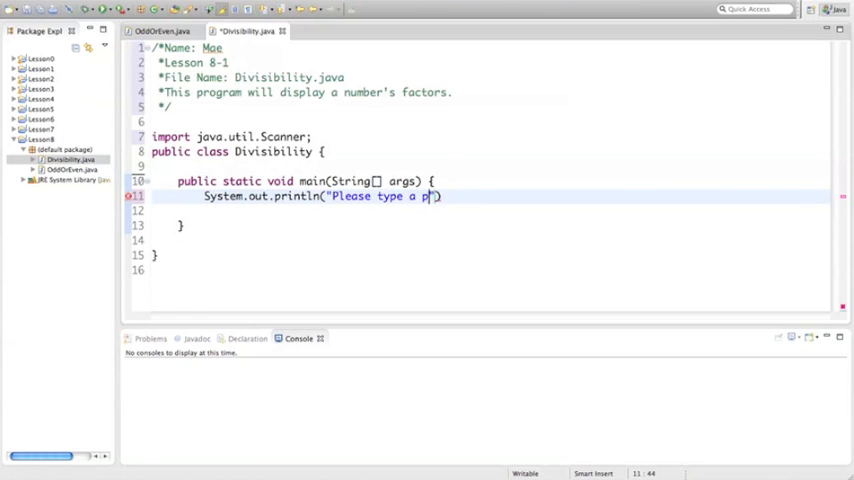
{"action": "type", "text": "ositive number and then press enter or retur"}
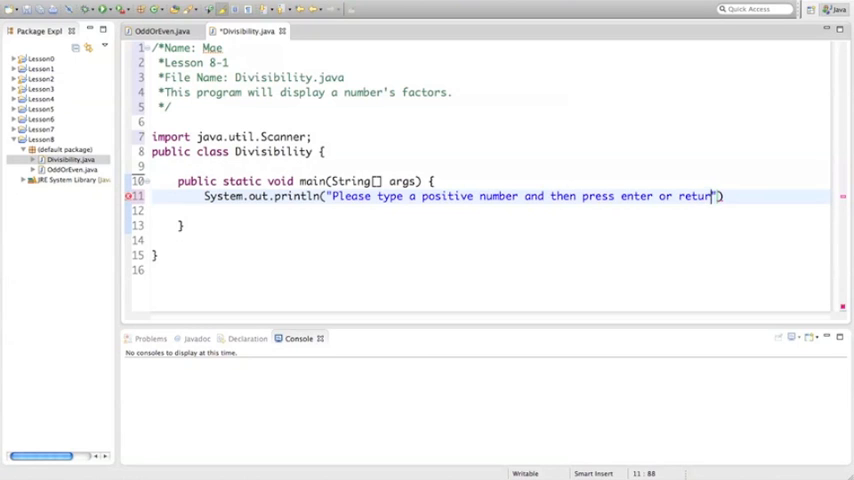
{"action": "type", "text": ":"}
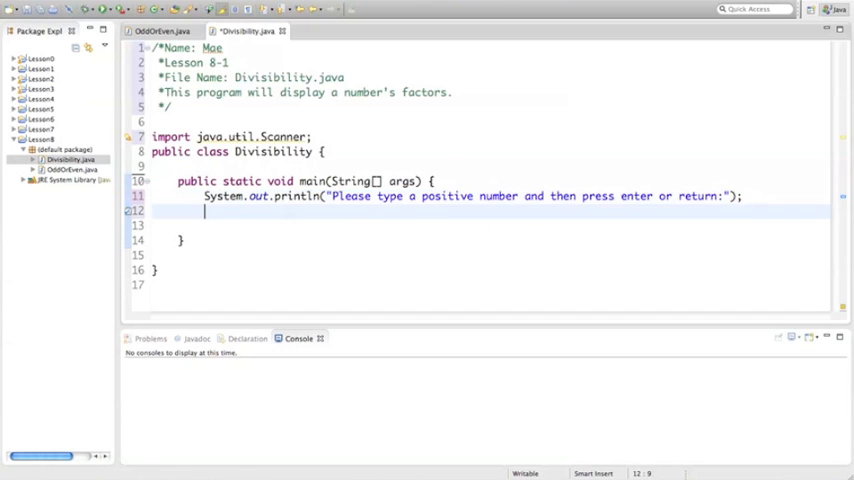
Declare Scanner consoleInput = new Scanner(System.in) after the prompt
{"action": "type", "text": "Scanner"}
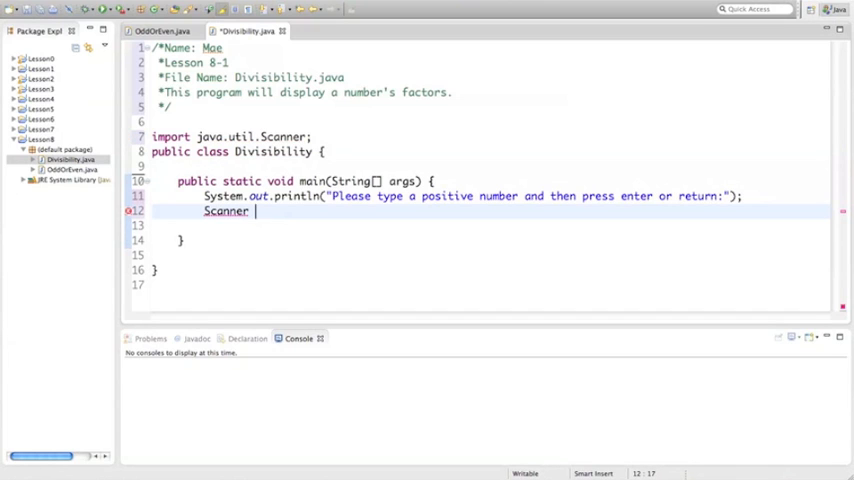
{"action": "type", "text": "c"}
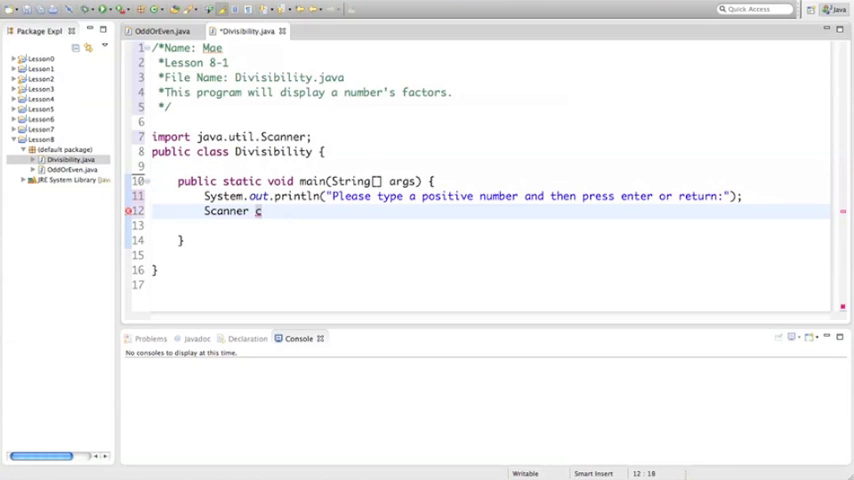
{"action": "type", "text": "onsole"}
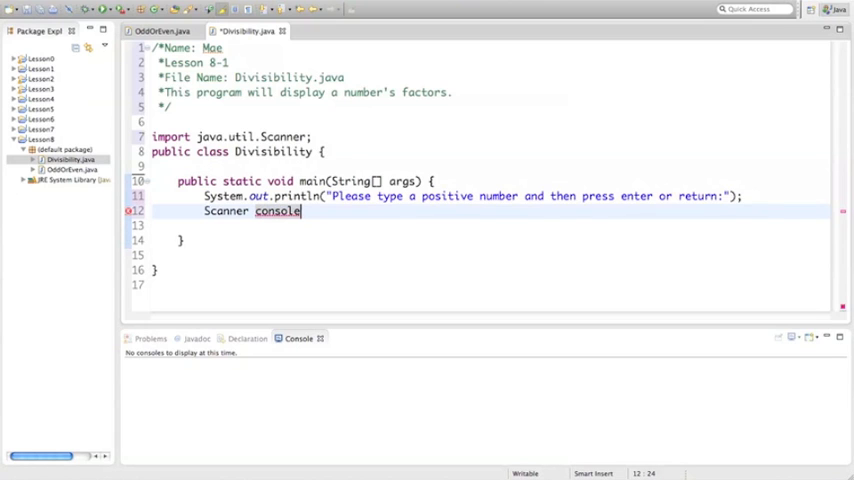
{"action": "type", "text": "Input ="}
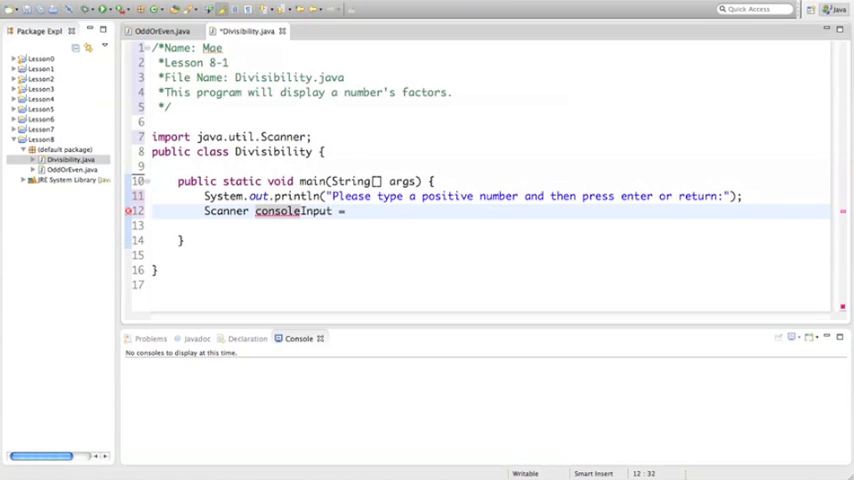
{"action": "type", "text": "new"}
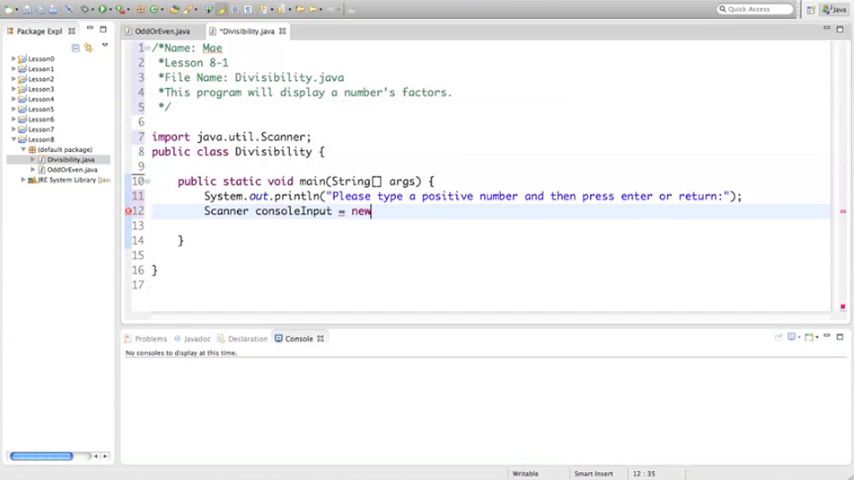
{"action": "type", "text": "Scanner"}
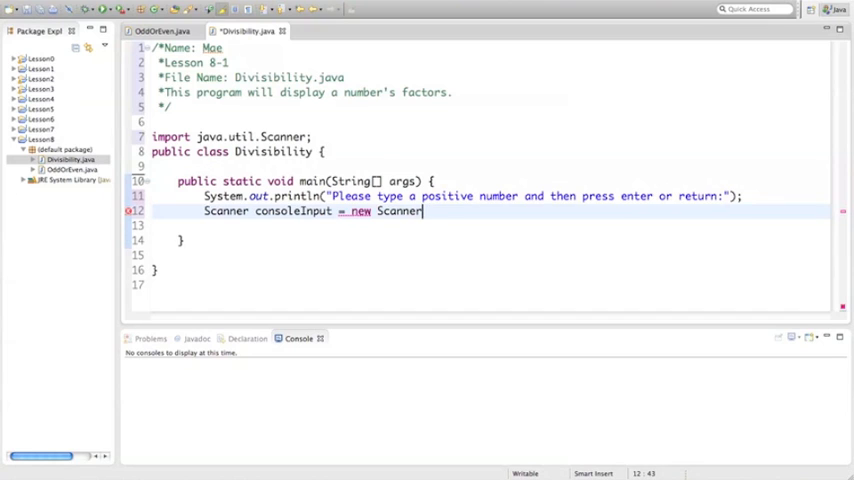
{"action": "type", "text": "(System.in);"}
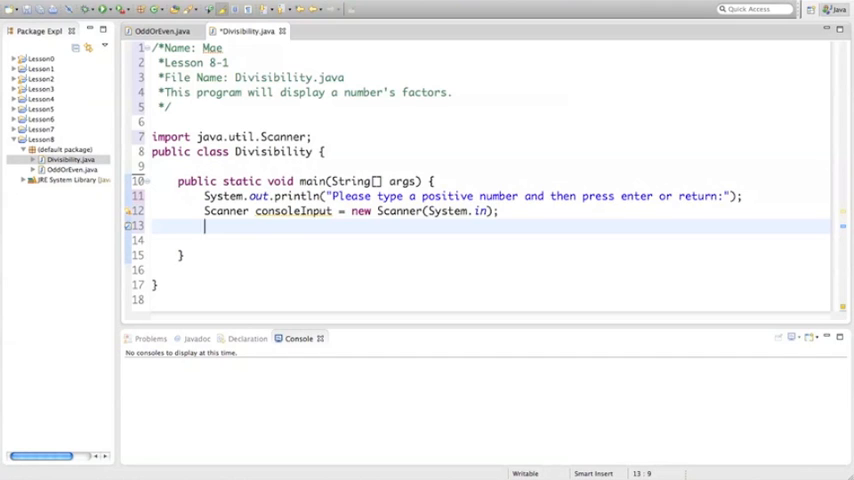
Read an integer into int x using consoleInput.nextInt()
{"action": "type", "text": "int"}
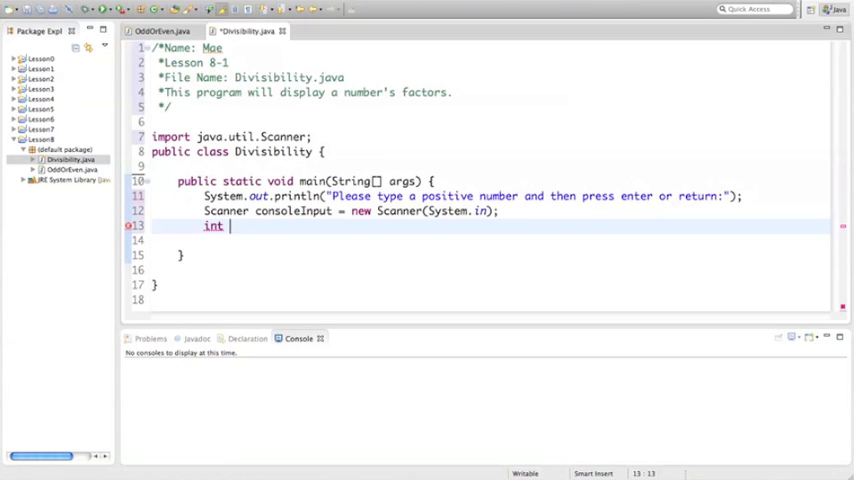
{"action": "type", "text": "x ="}
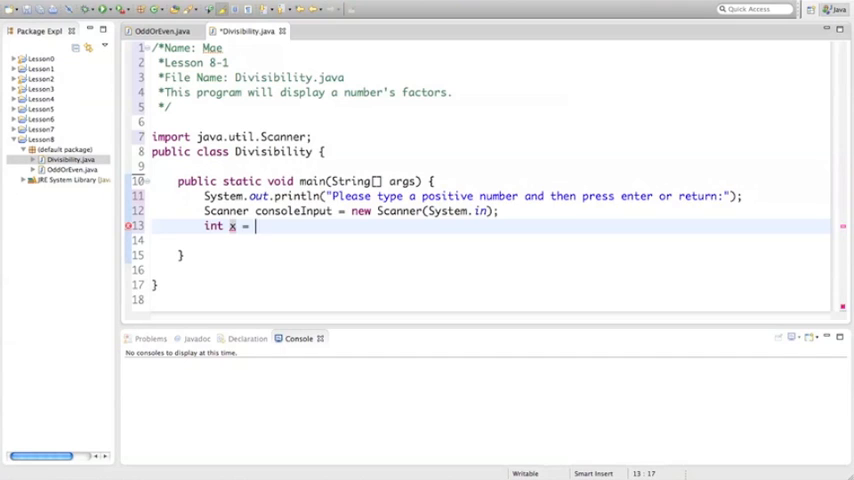
{"action": "type", "text": "conso"}
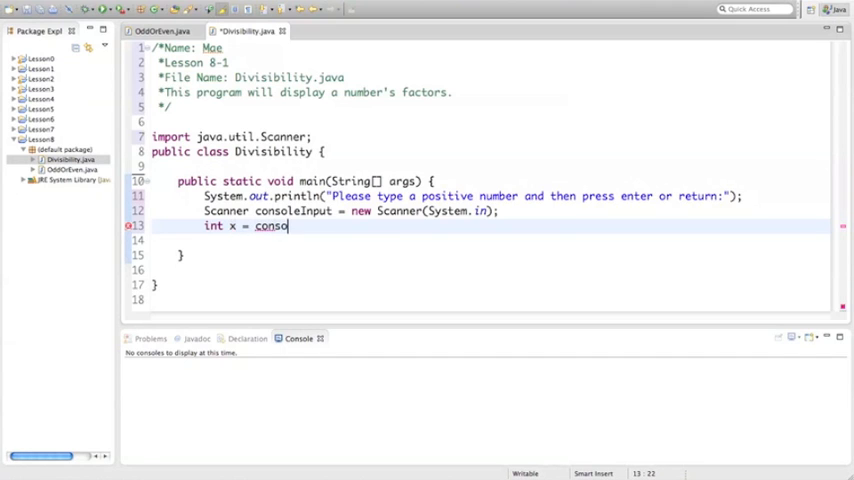
{"action": "type", "text": "le"}
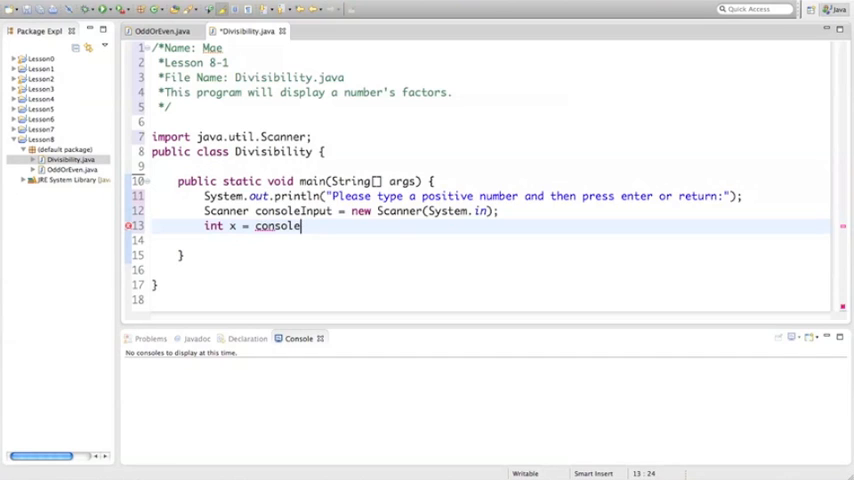
{"action": "type", "text": "Input"}
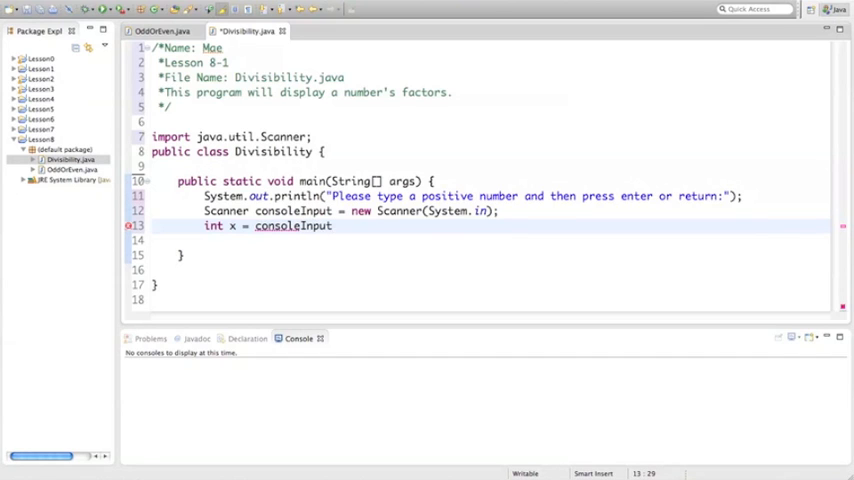
{"action": "type", "text": "."}
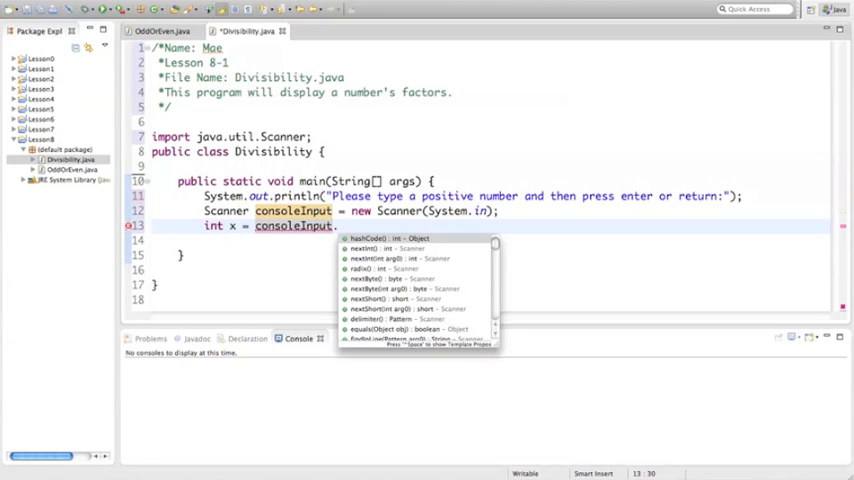
{"action": "type", "text": "nextInt();"}
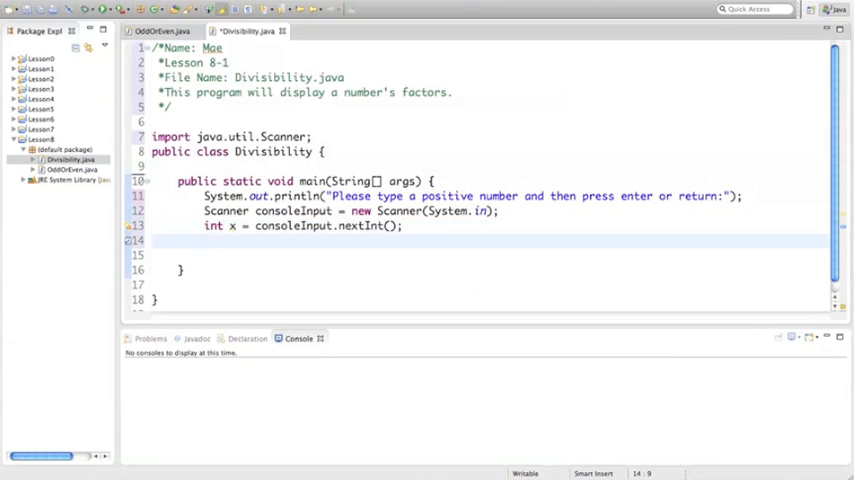
Print x followed by " is divisible by " with System.out.println
{"action": "type", "text": "Sy"}
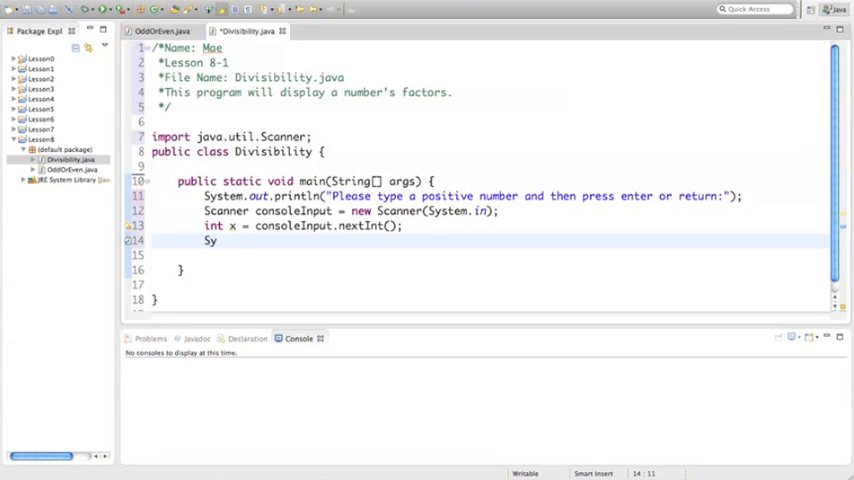
{"action": "type", "text": "stem"}
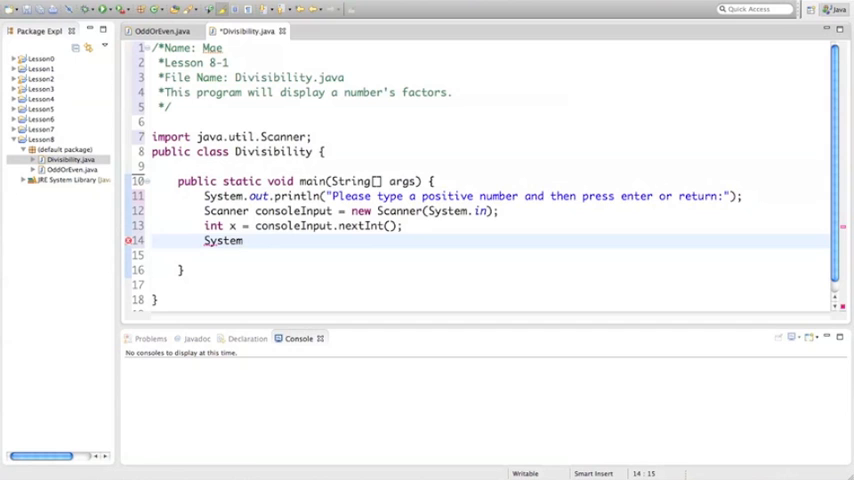
{"action": "type", "text": ".out."}
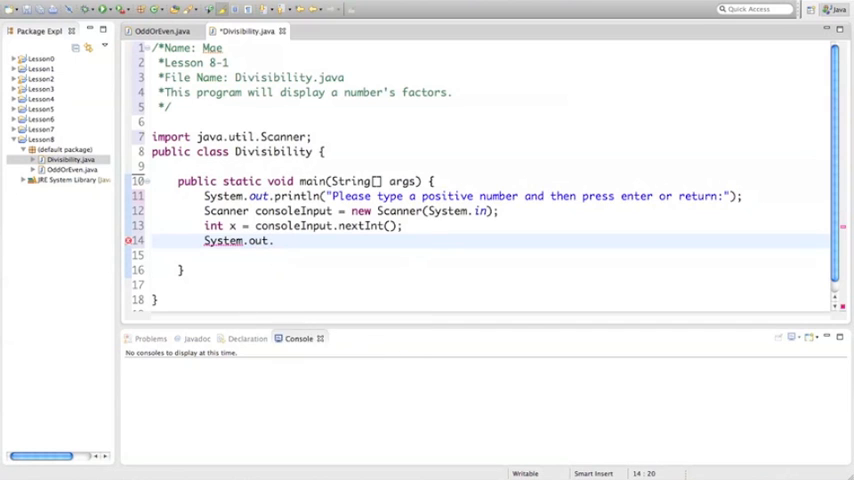
{"action": "type", "text": "pri"}
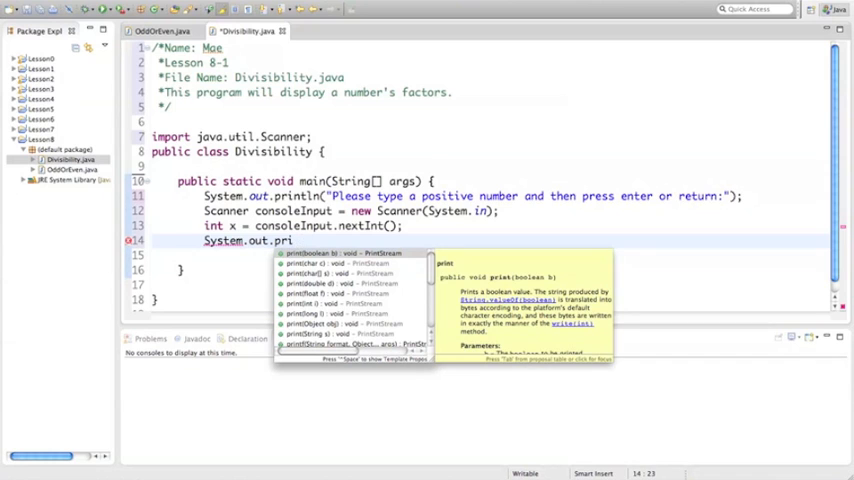
{"action": "type", "text": "ntln()"}
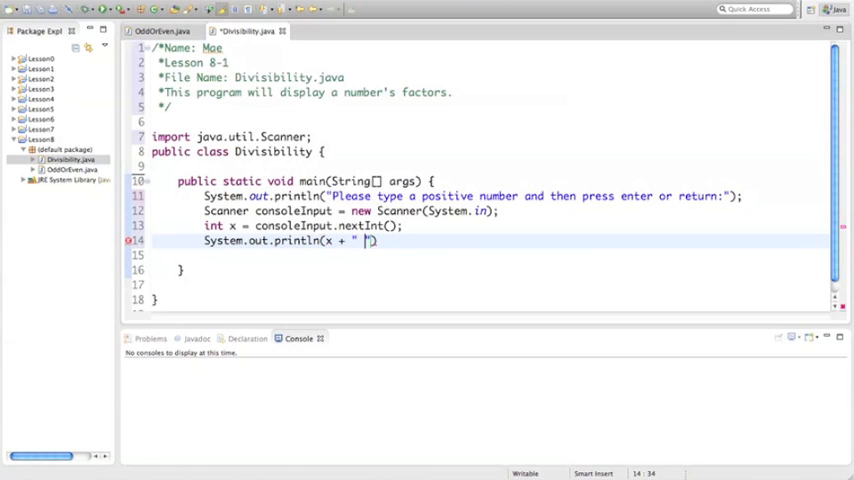
{"action": "type", "text": "is divid"}
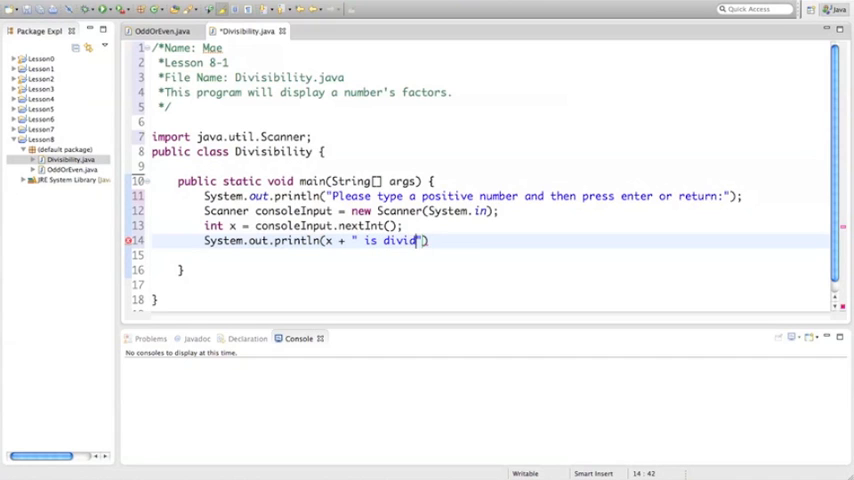
{"action": "type", "text": "isible by"}
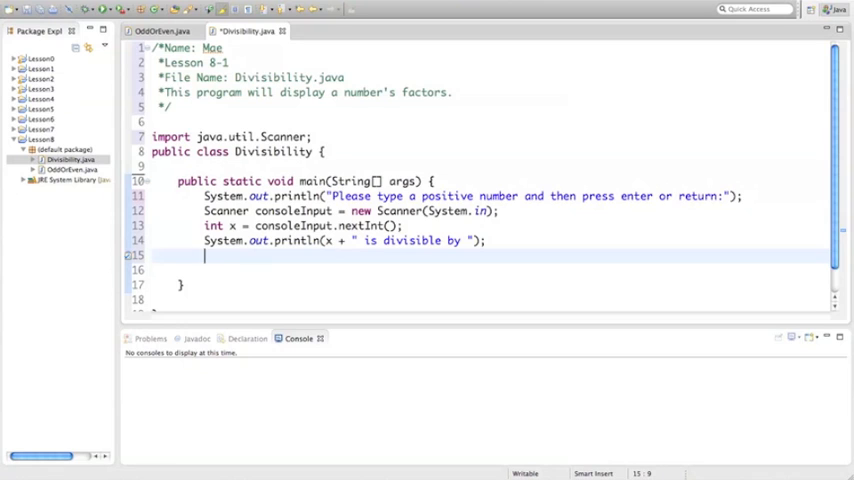
Write the loop header for (int i = 1; i<=x; i++) with its braces
{"action": "type", "text": "fo"}
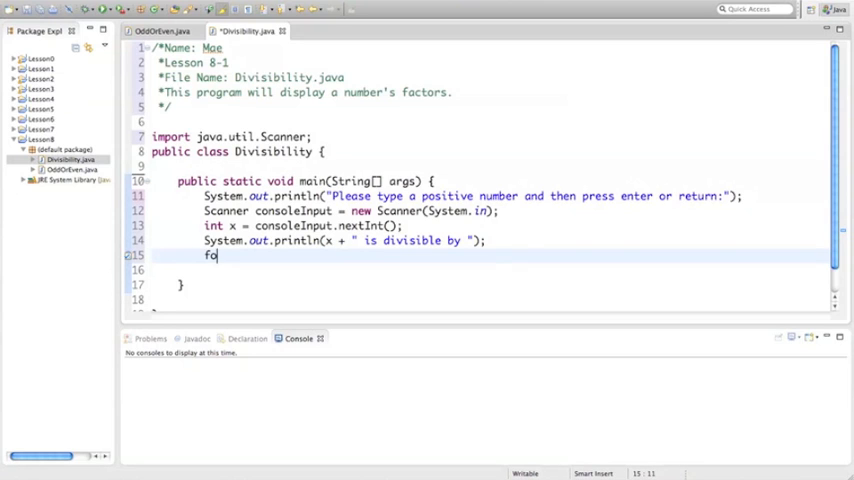
{"action": "type", "text": "r ("}
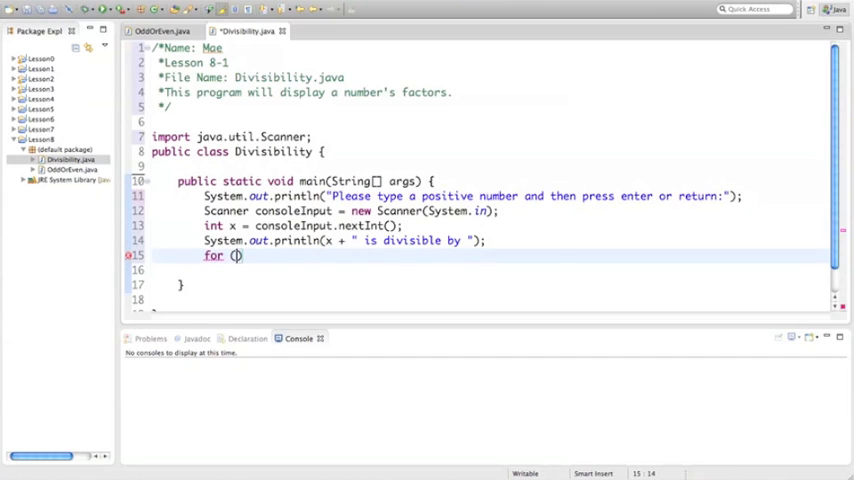
{"action": "type", "text": "int i = 1"}
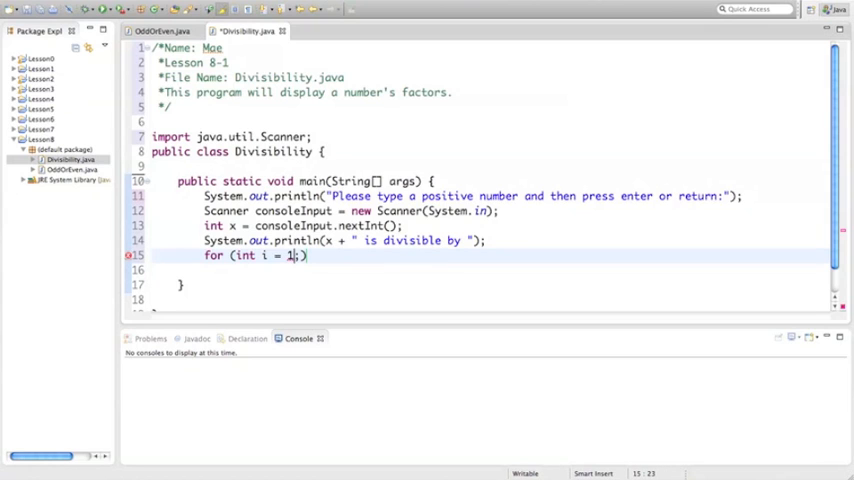
{"action": "type", "text": ";"}
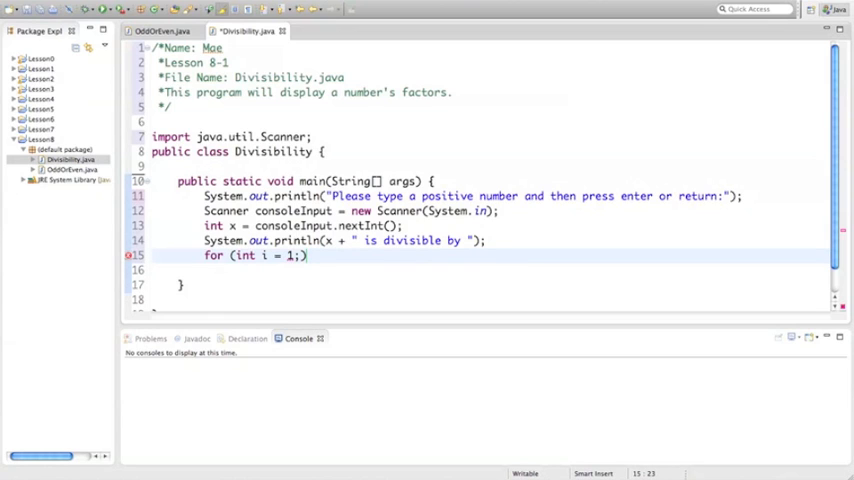
{"action": "type", "text": "i)"}
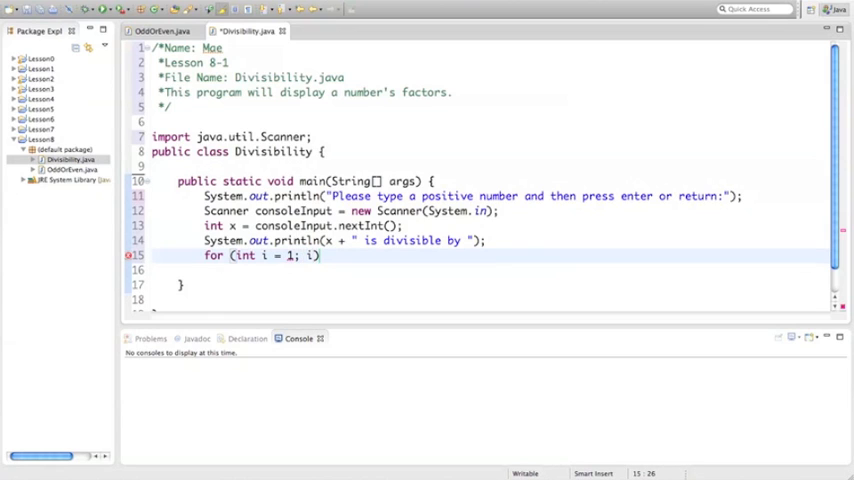
{"action": "type", "text": "<=x"}
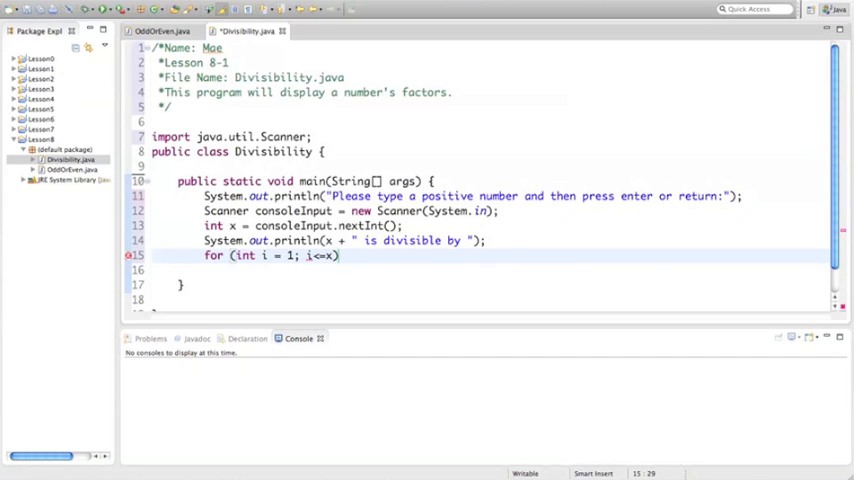
{"action": "type", "text": "; i"}
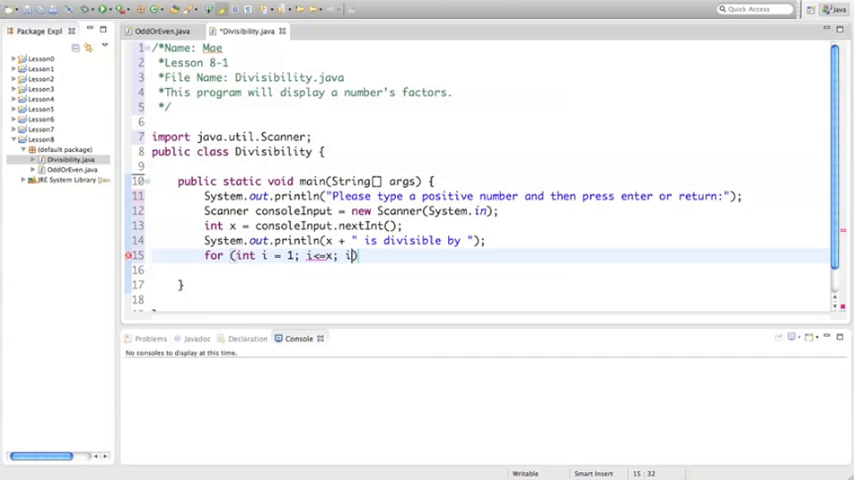
{"action": "type", "text": "++"}
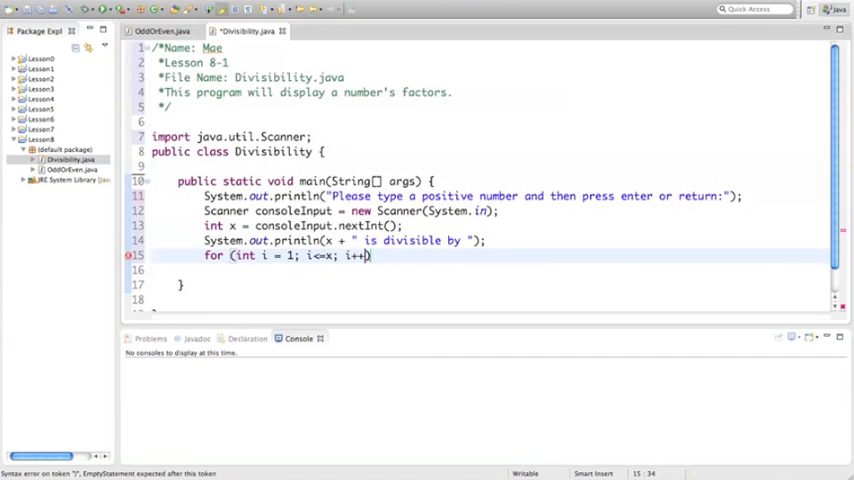
{"action": "type", "text": ")"}
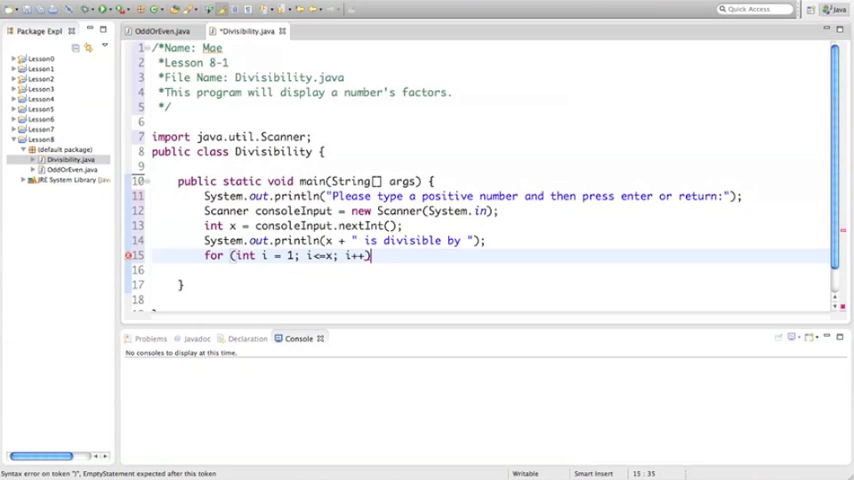
{"action": "type", "text": "{"}
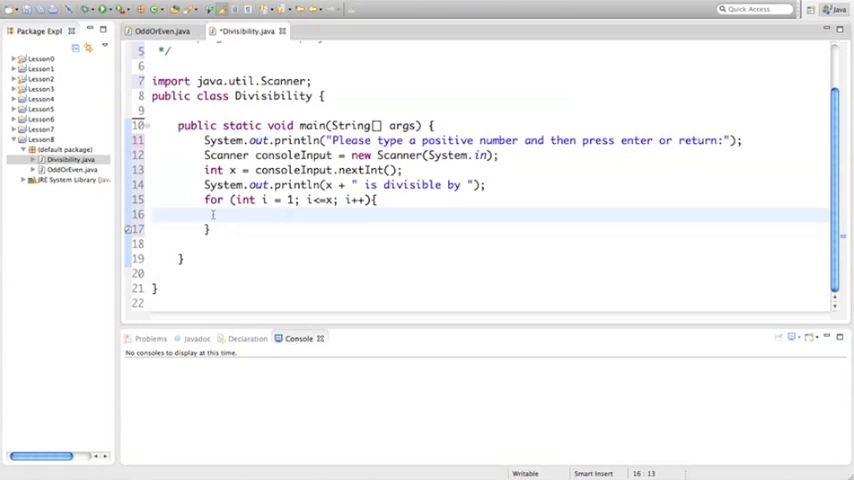
Inside the loop, add if (x % i ==0) System.out.print(i + " ")
{"action": "type", "text": "if (x % i"}
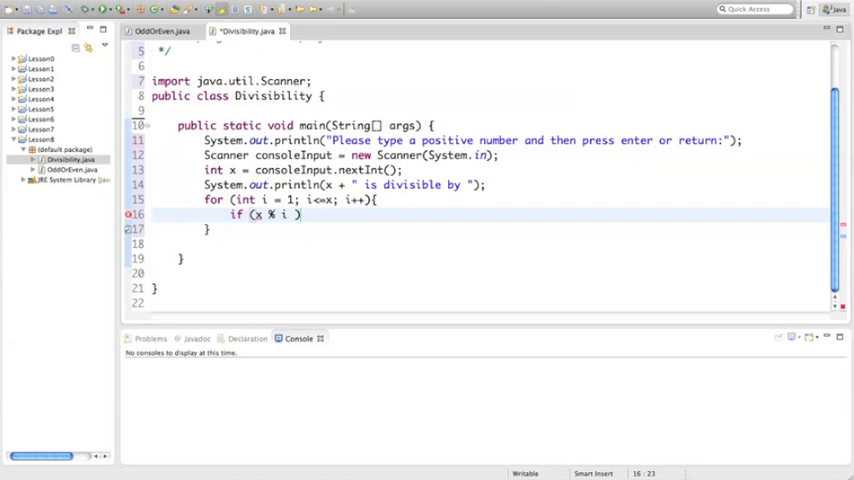
{"action": "type", "text": "==0"}
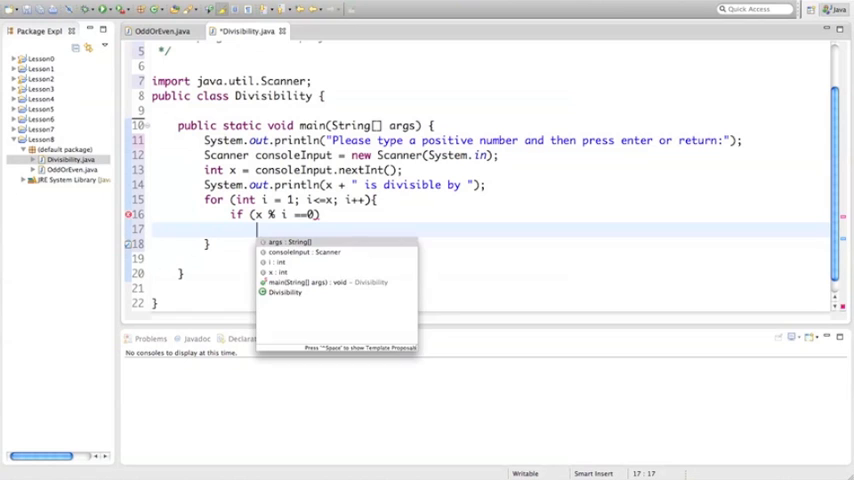
{"action": "type", "text": "System.out.print("}
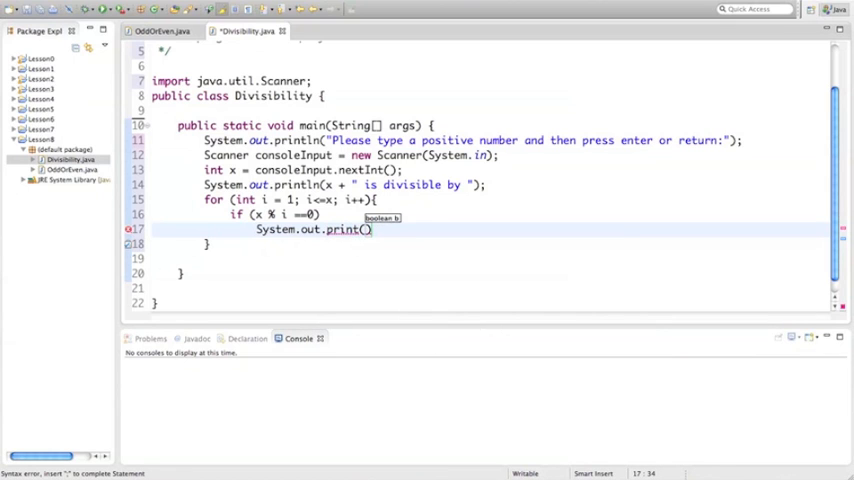
{"action": "type", "text": "i"}
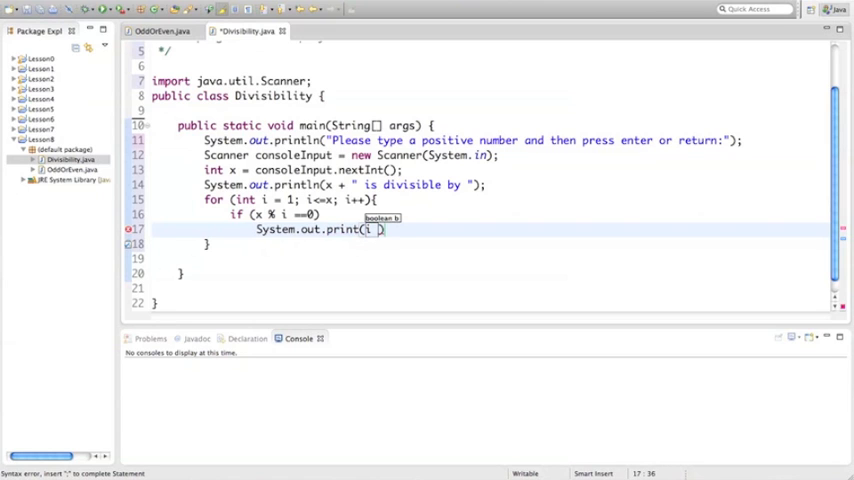
{"action": "type", "text": "+ \""}
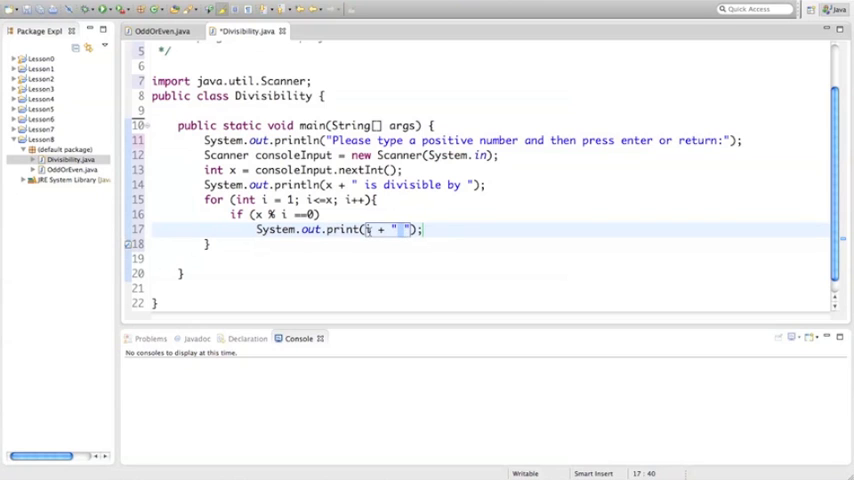
{"action": "mouse_move", "coordinate": [369, 229]}
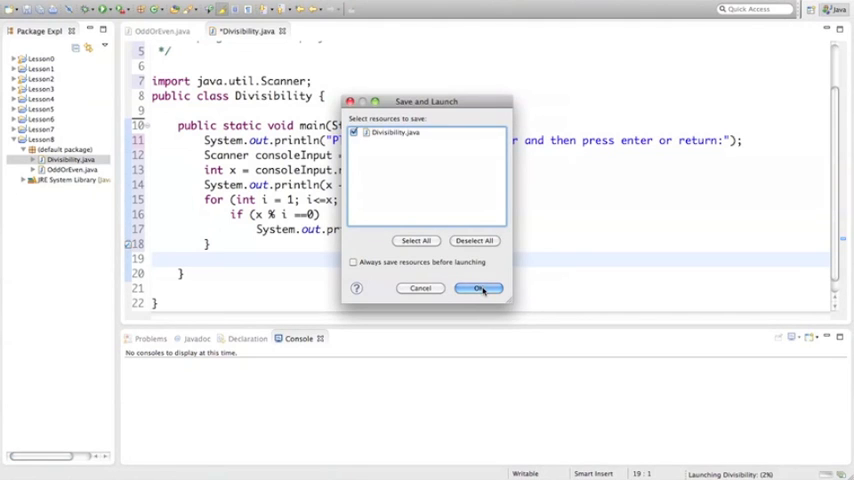
Save and launch Divisibility, then enter 20 at the console prompt
{"action": "left_click", "coordinate": [478, 288]}
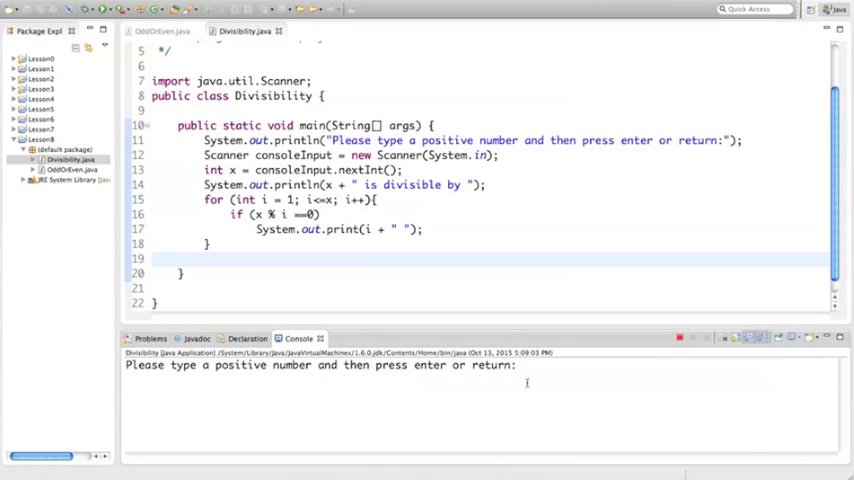
{"action": "type", "text": "20"}
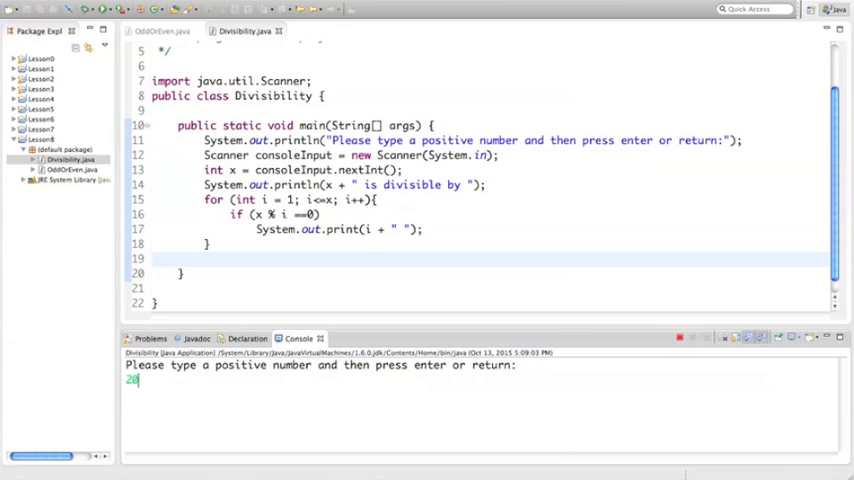
{"action": "type", "text": "4596"}
{"action": "key", "text": "enter"}
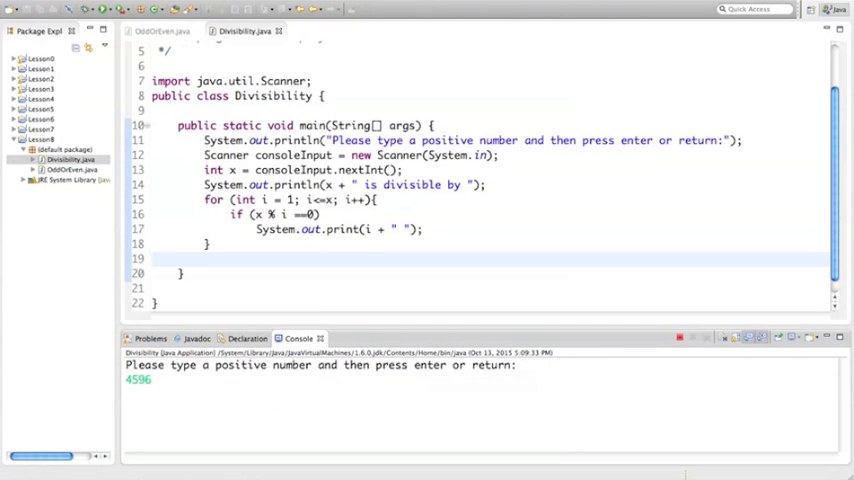
Relaunch the Divisibility program for a fresh console prompt
{"action": "key", "text": "Return"}
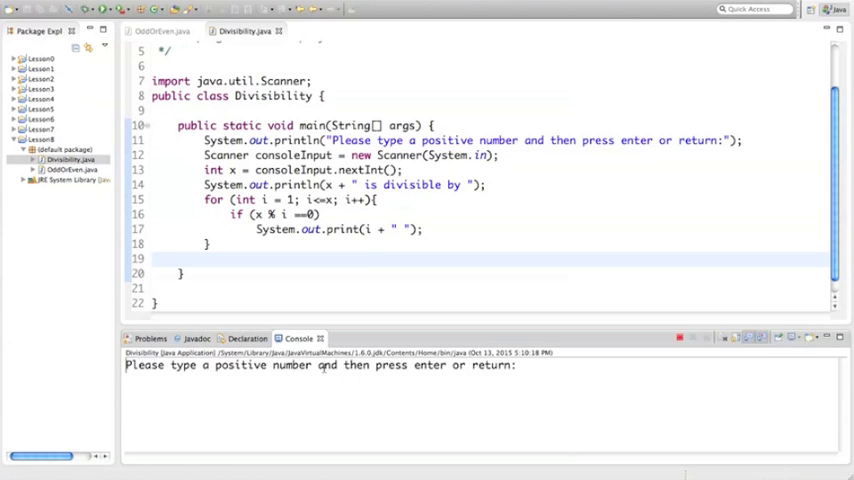
Enter -4 in the console, which prints no factors, then return to the editor
{"action": "type", "text": "-4"}
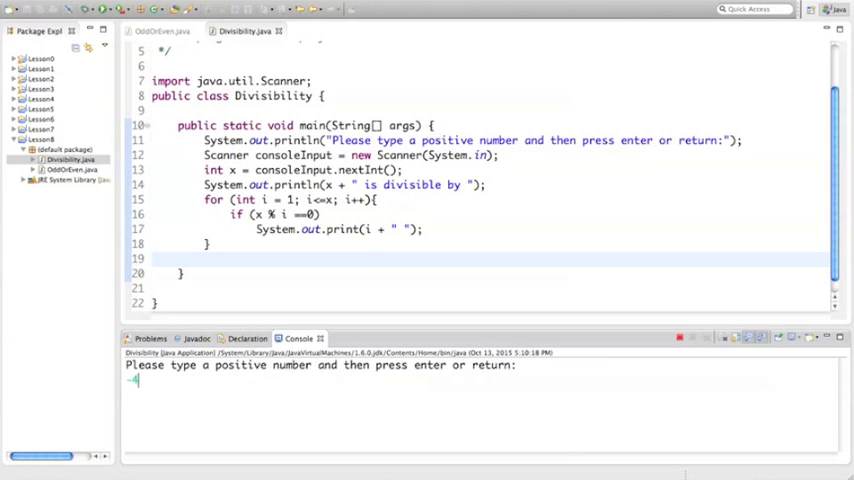
{"action": "key", "text": "enter"}
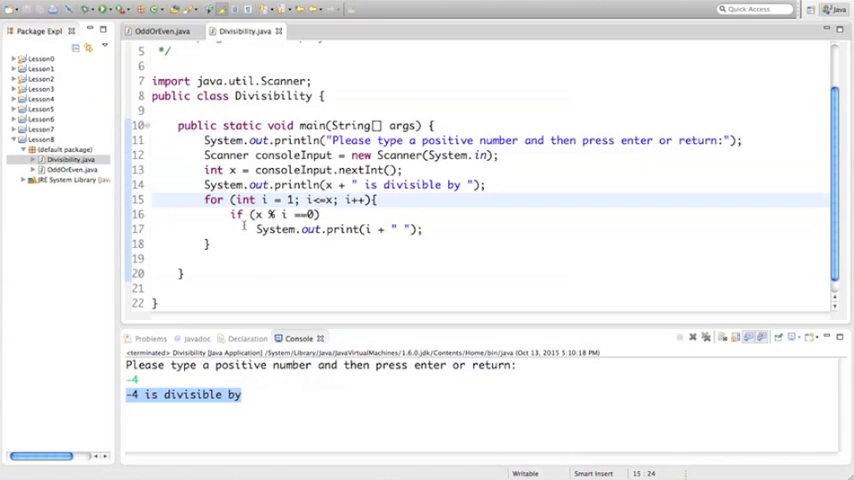
{"action": "left_click", "coordinate": [241, 273]}
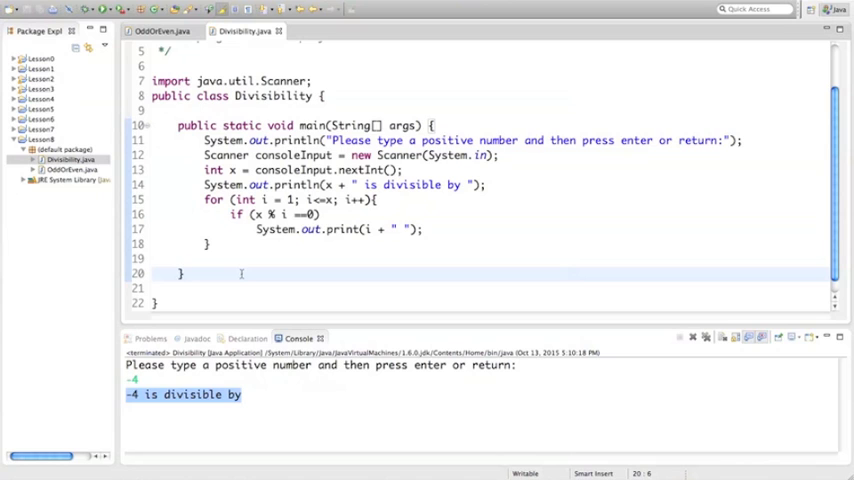